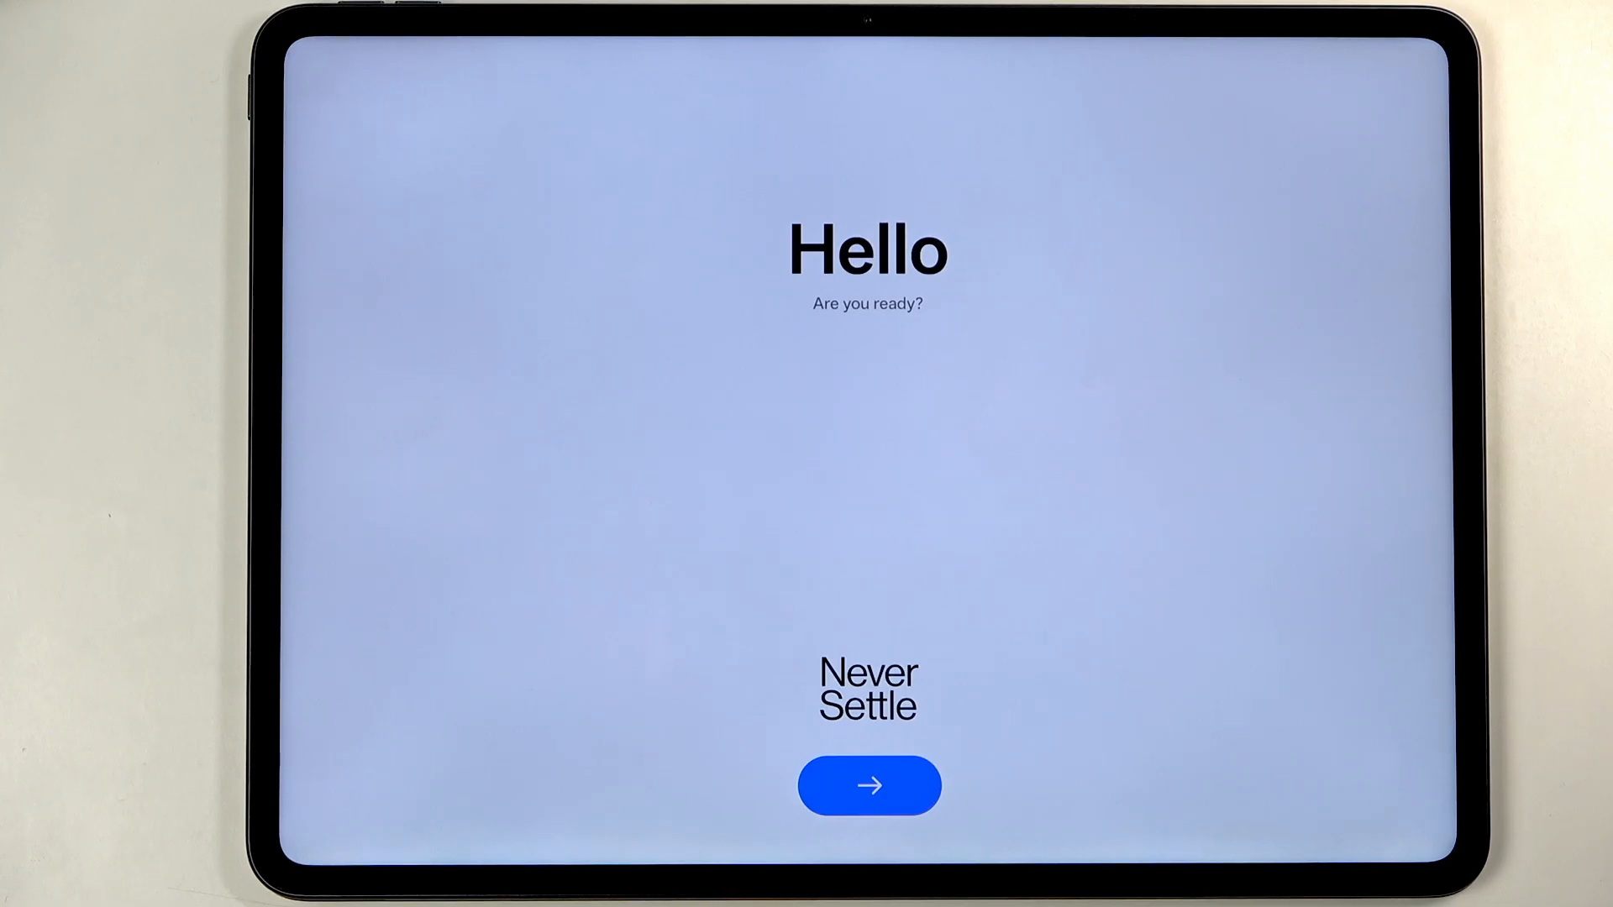
Begin setup from the Hello screen to reach language selection
click(867, 785)
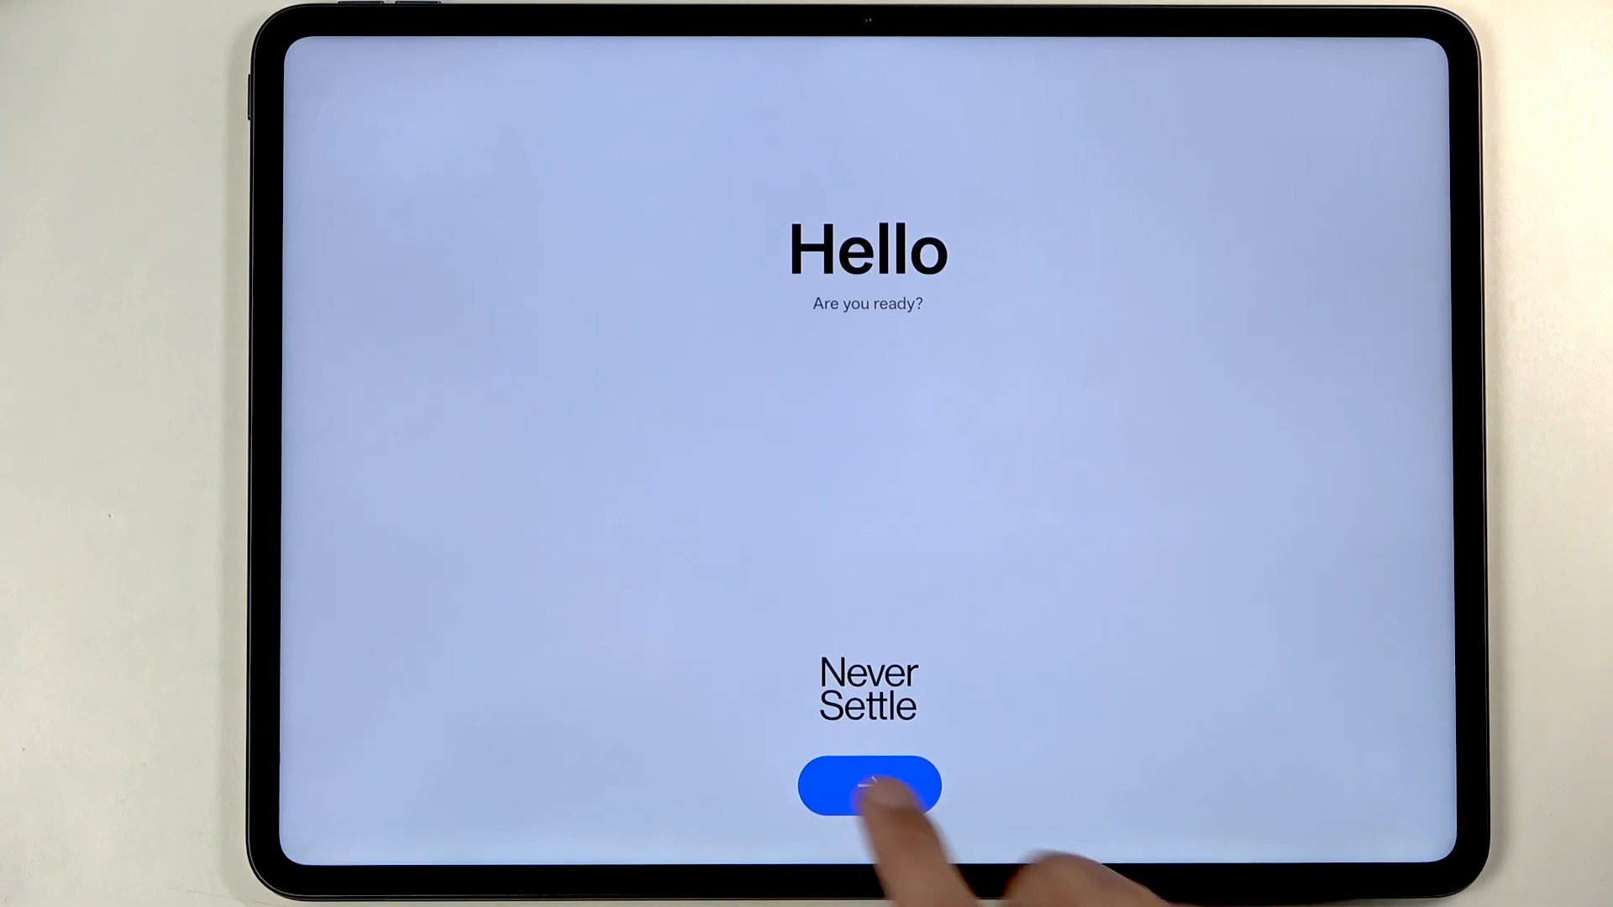
click(868, 785)
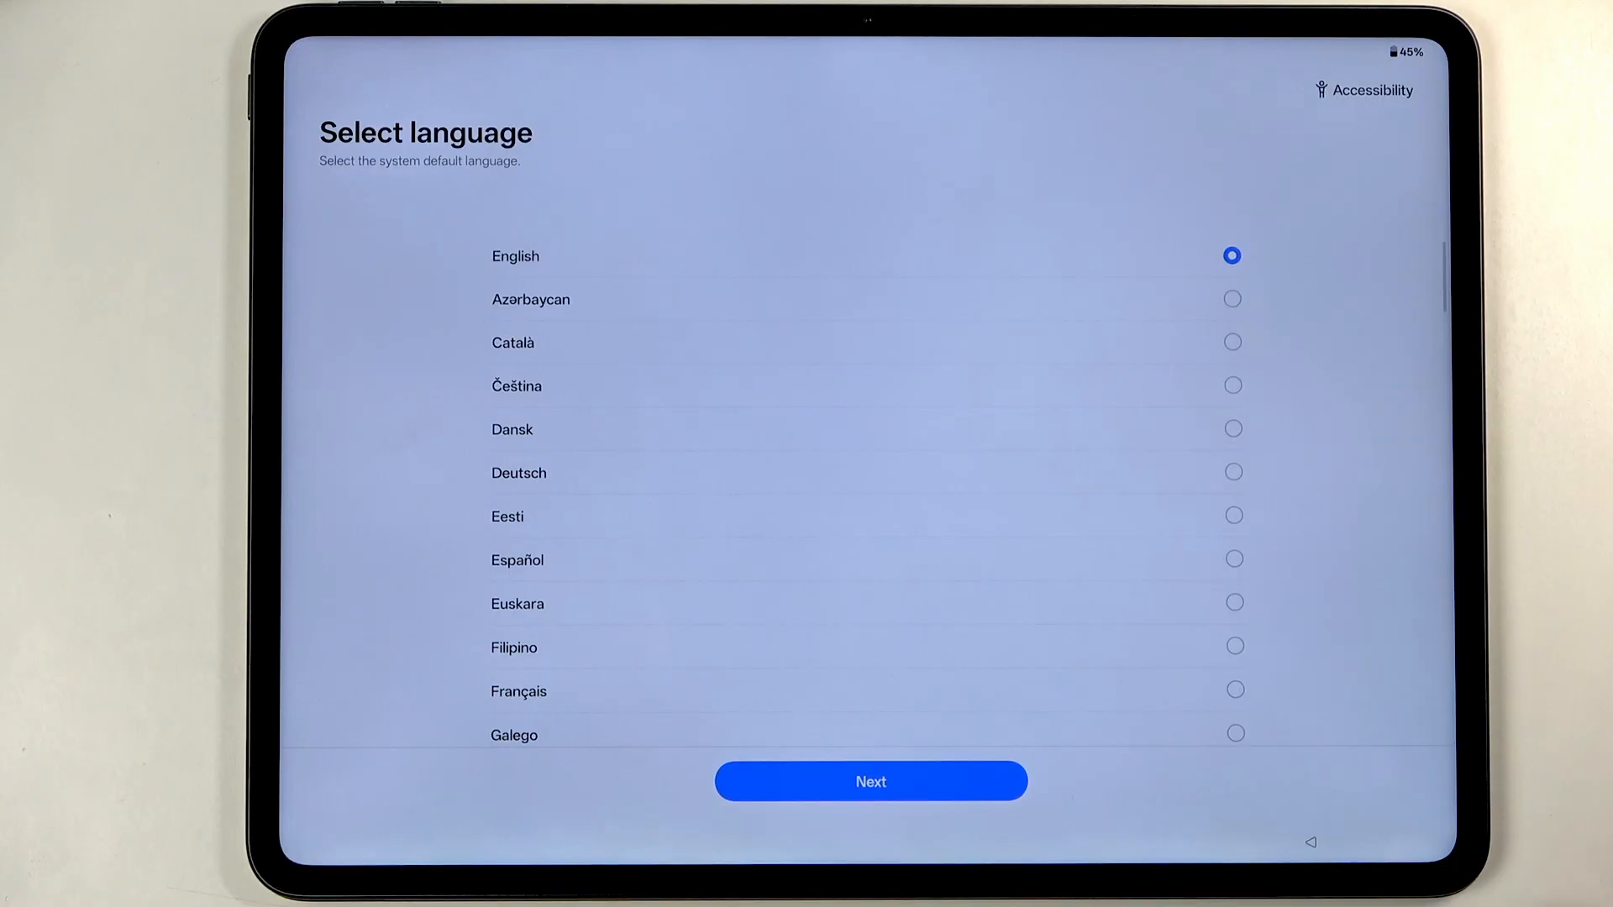
Confirm English as the system language
click(869, 780)
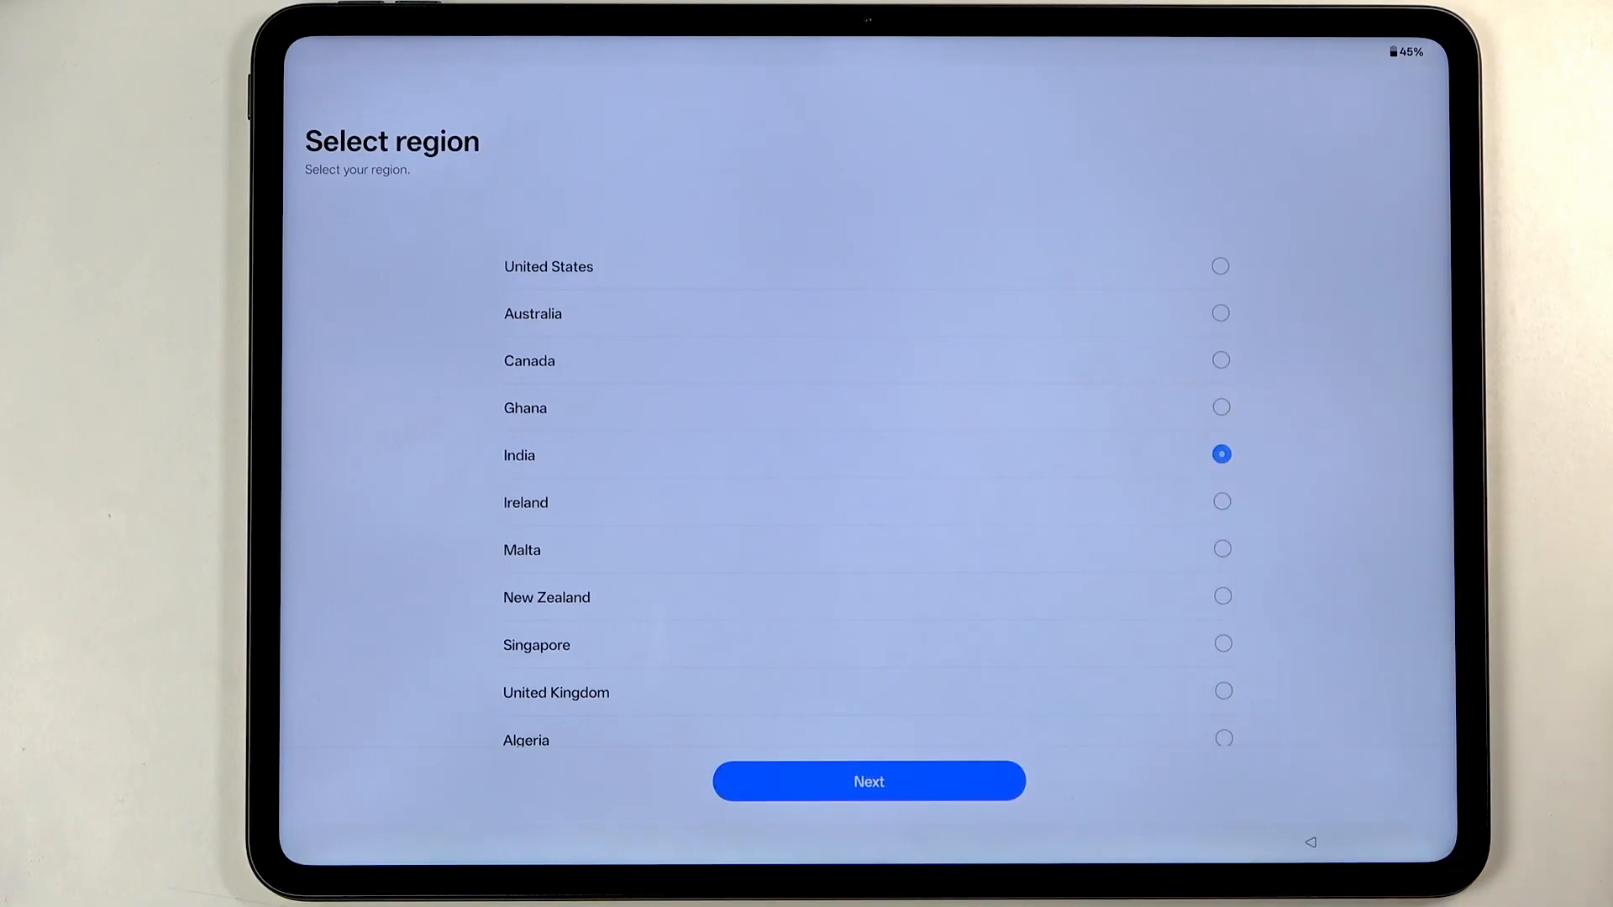
Confirm India as the region and agree to the legal information
click(868, 780)
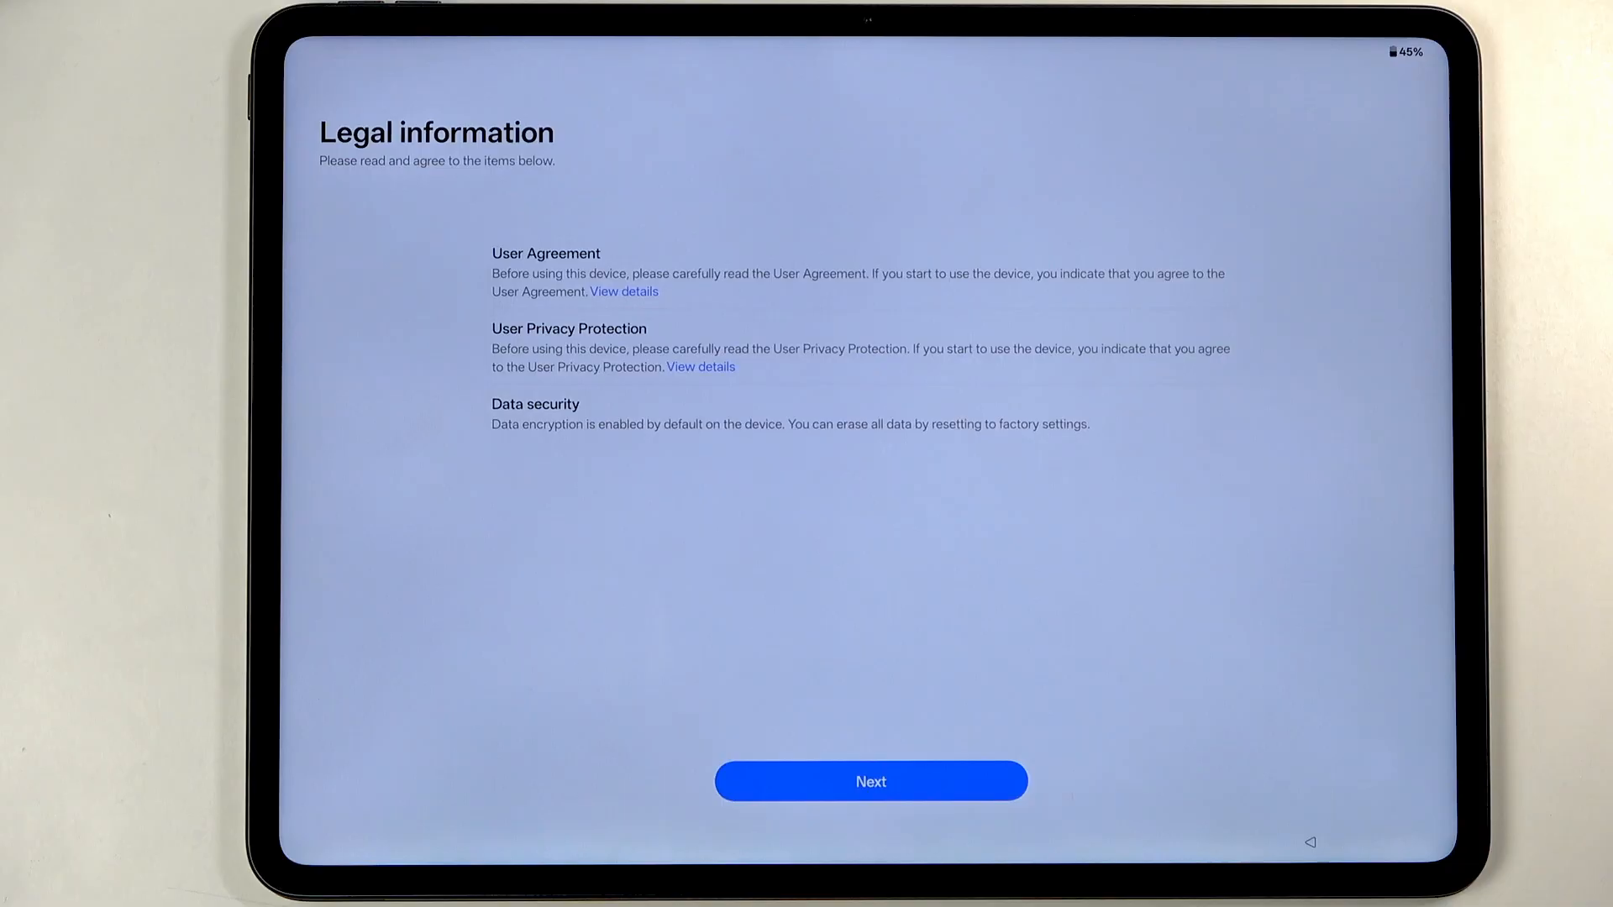
click(870, 780)
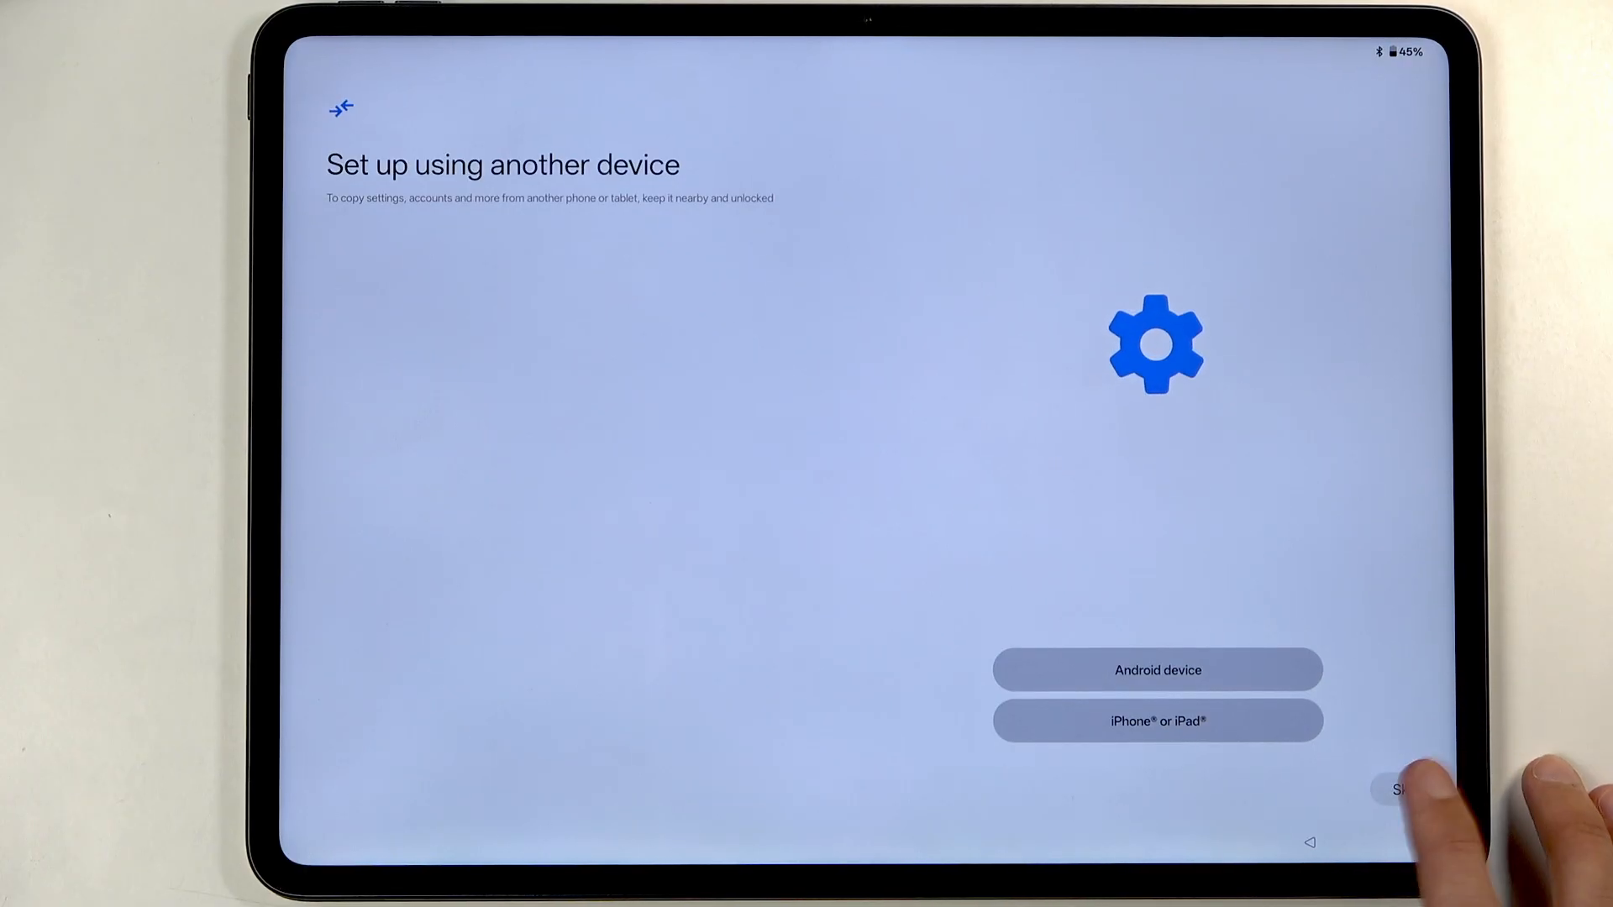
Skip copying data from another device and skip Wi-Fi connection
click(1398, 788)
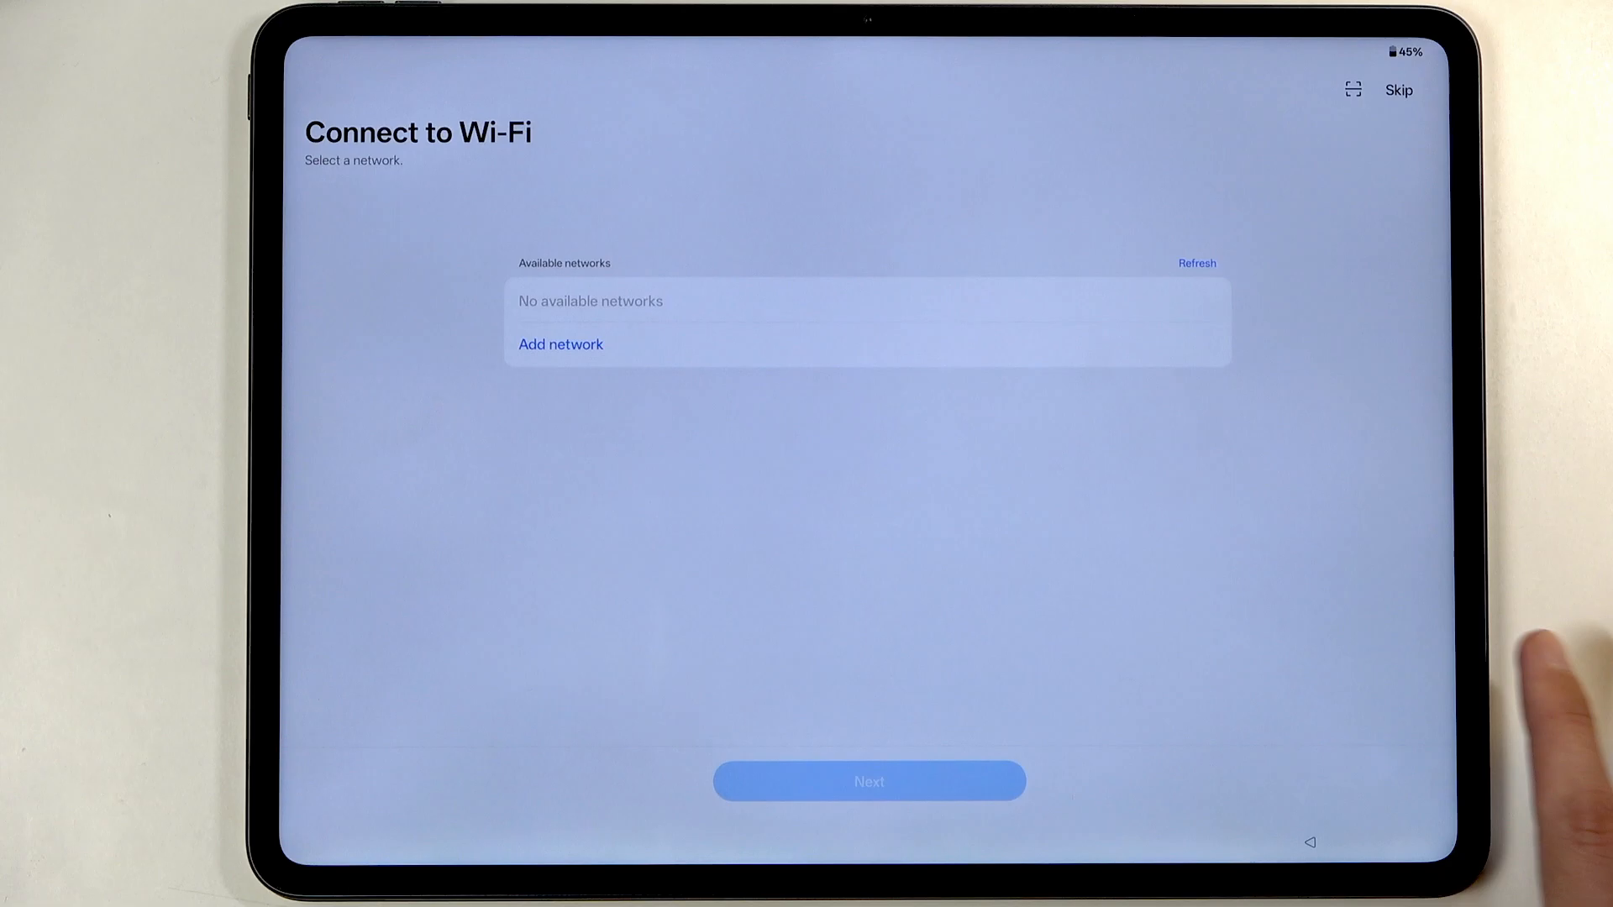
click(1194, 263)
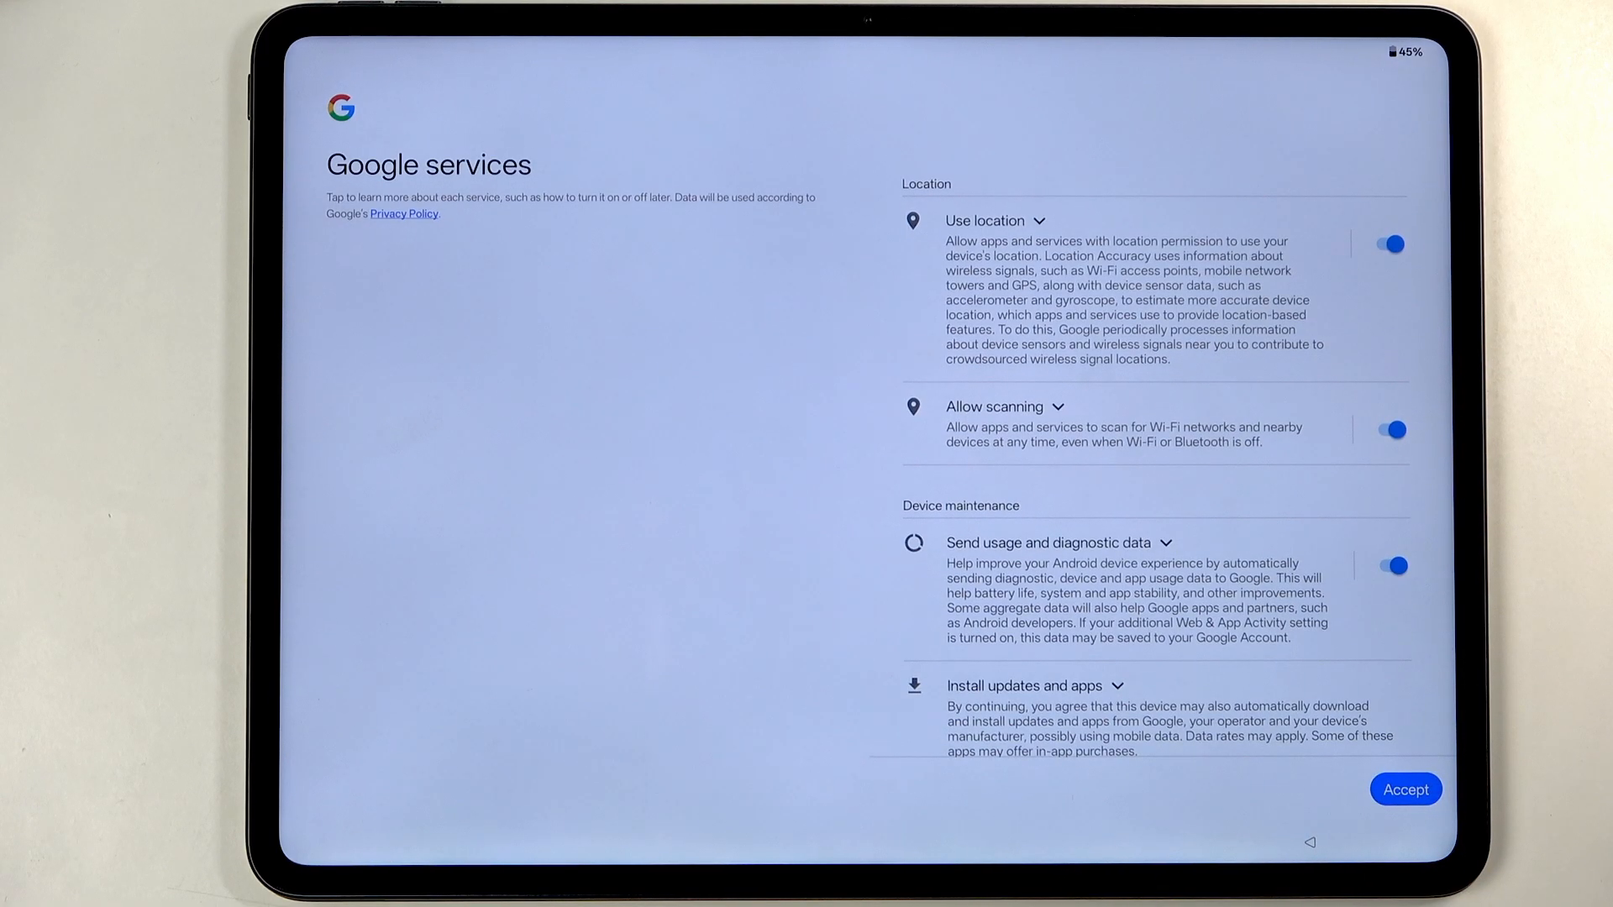
Turn off usage and diagnostic data, then accept Google services
click(1386, 565)
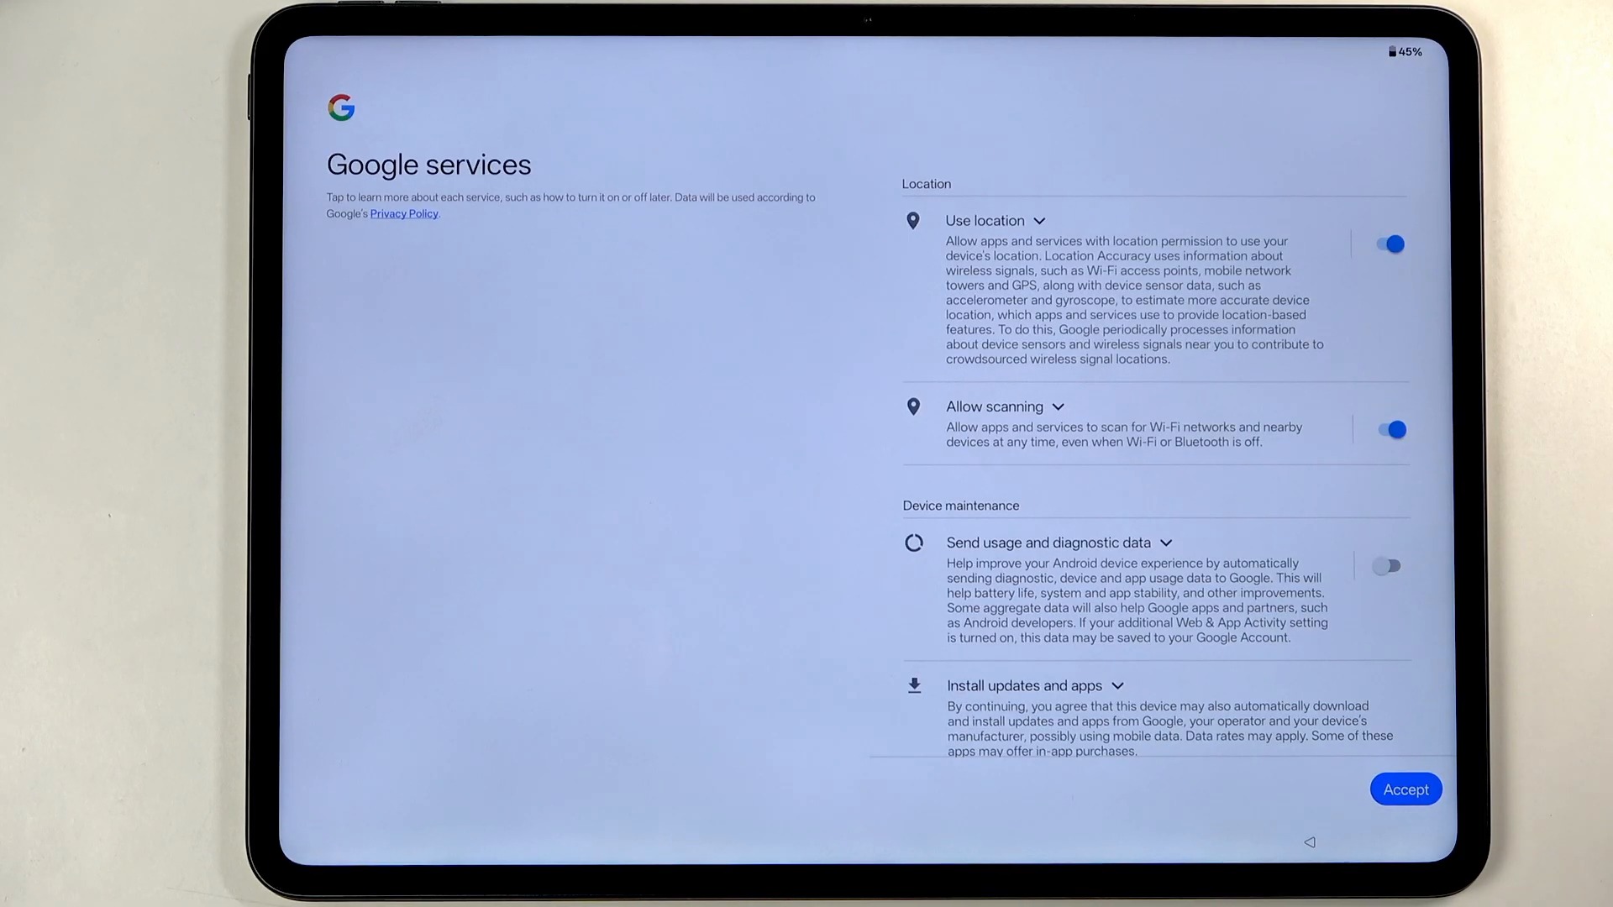
click(1405, 789)
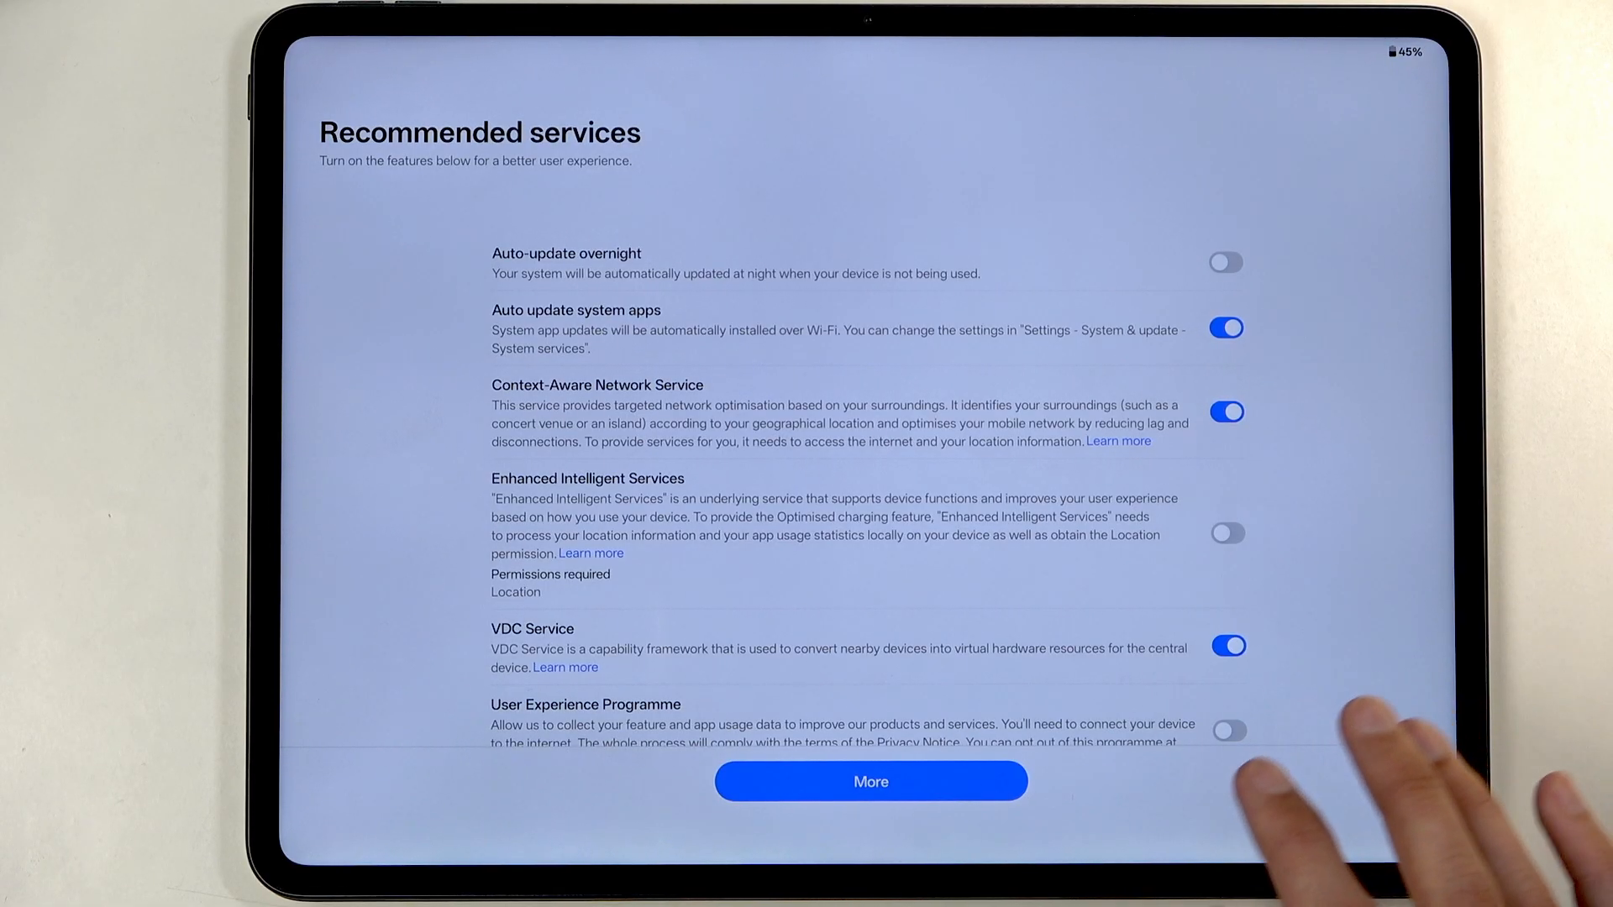
Agree to the recommended services with their default choices
scroll(down, 3)
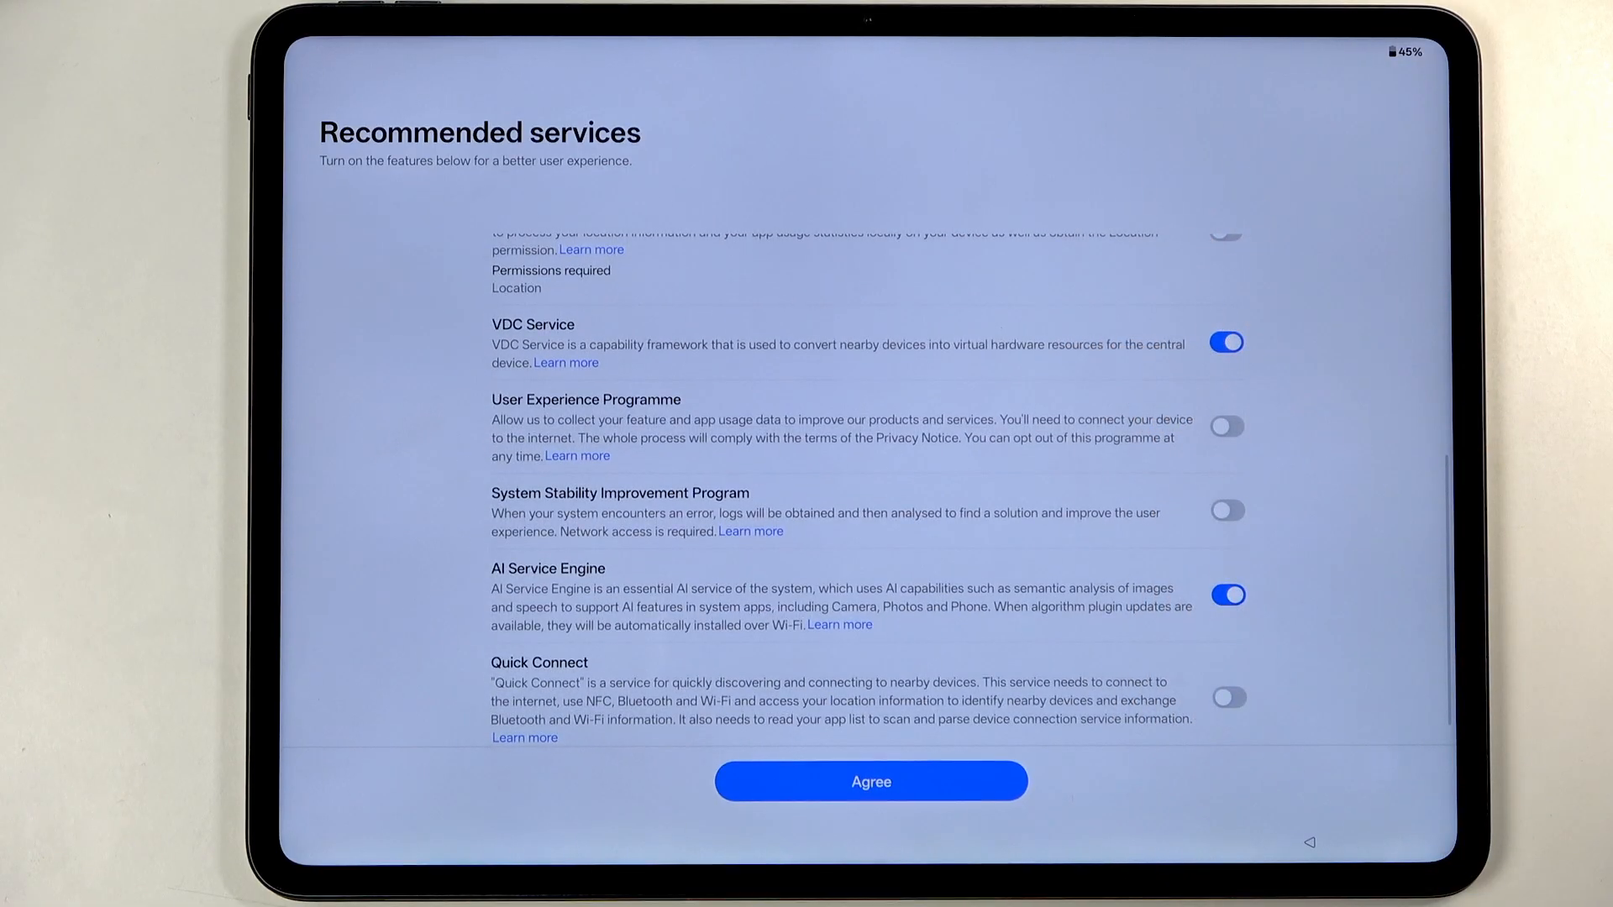
scroll(down, 3)
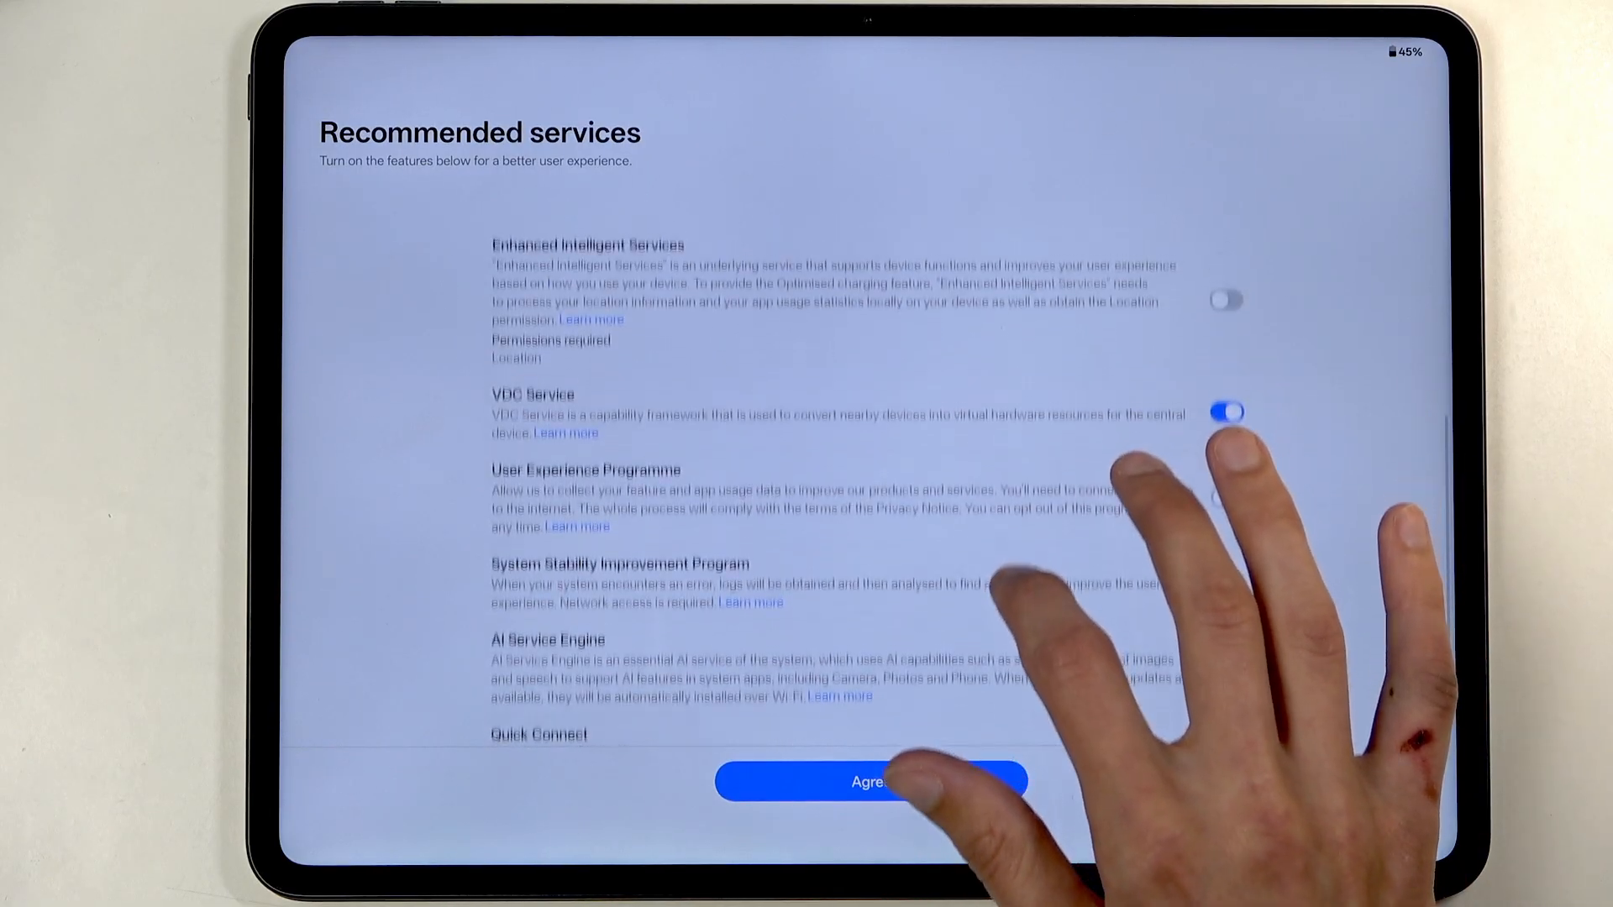
scroll(down, 3)
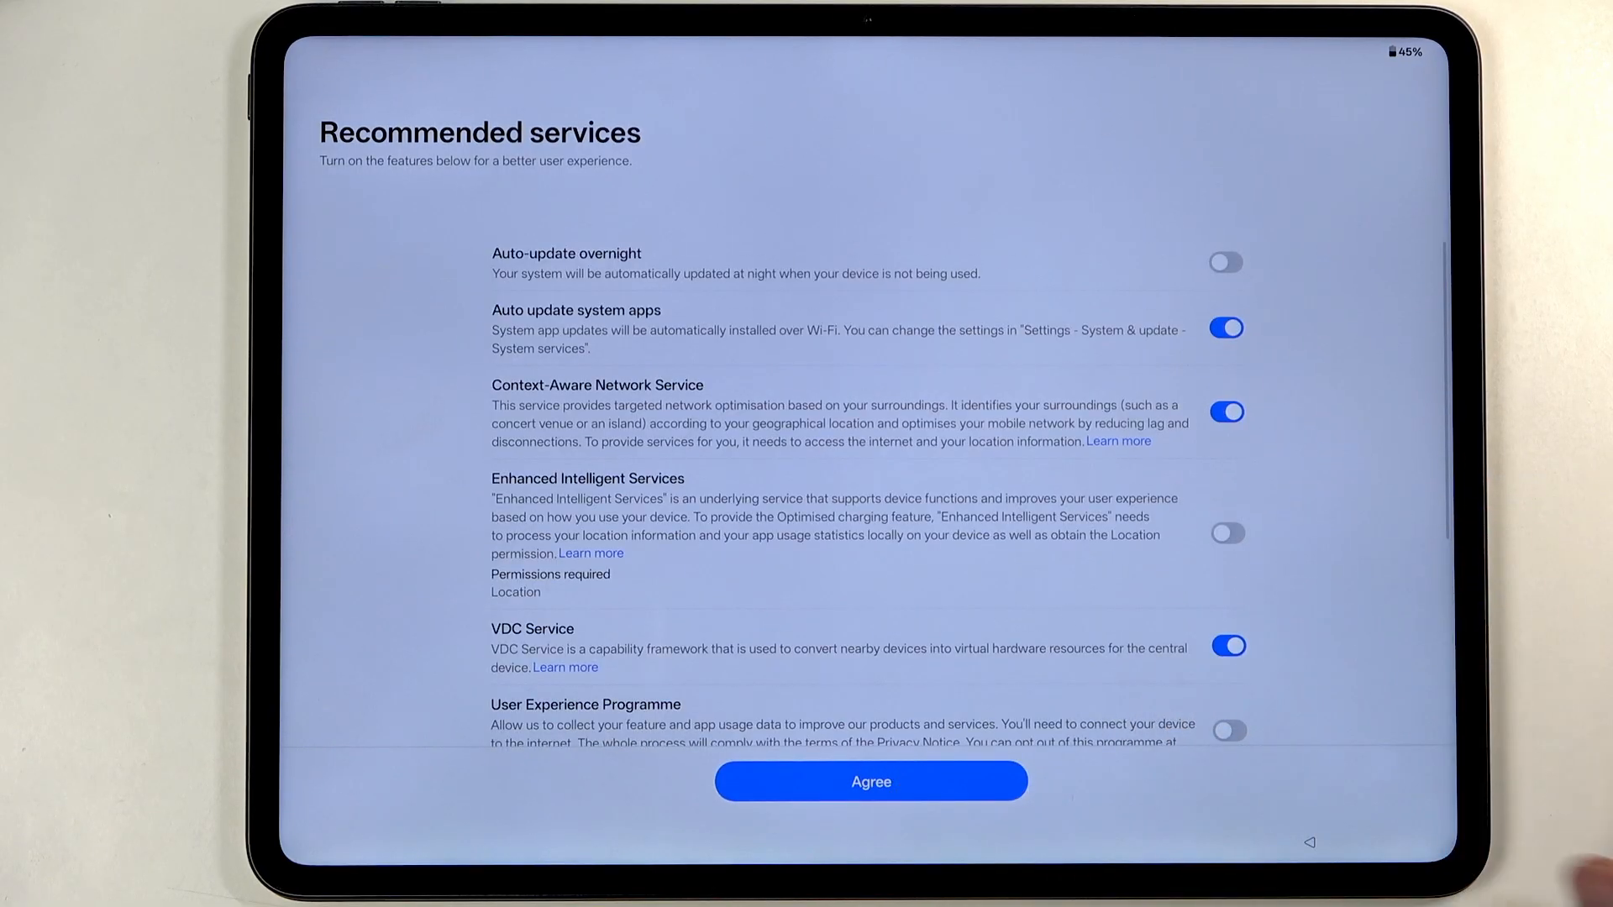
scroll(down, 3)
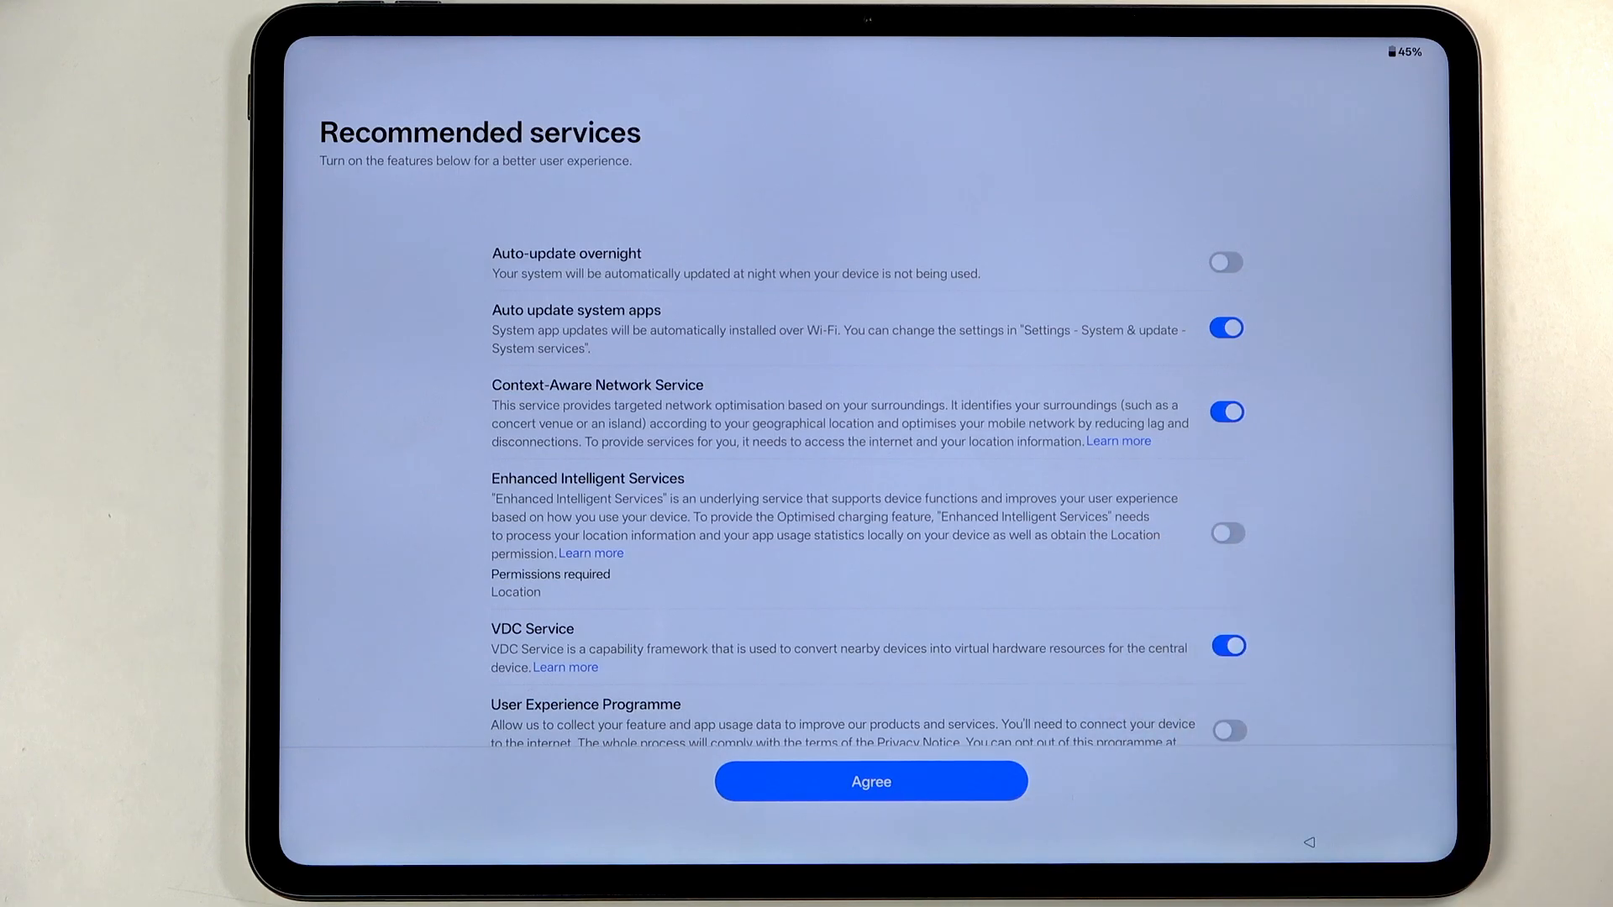
click(869, 780)
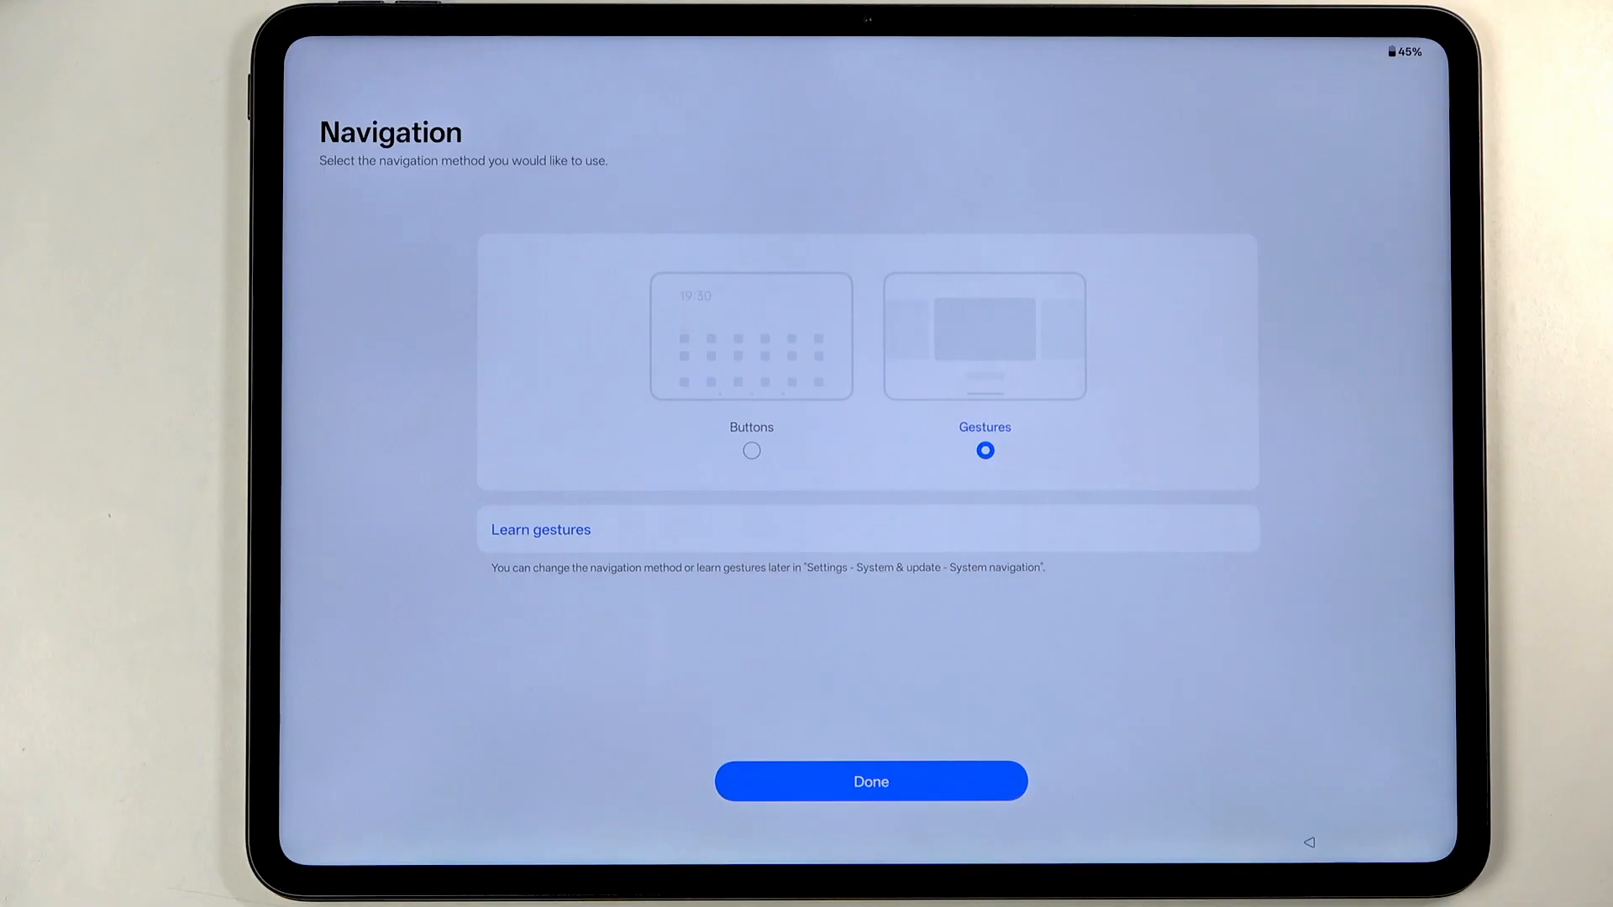
Confirm Gestures navigation, finish setup, and launch Clone Tablet from home
click(869, 780)
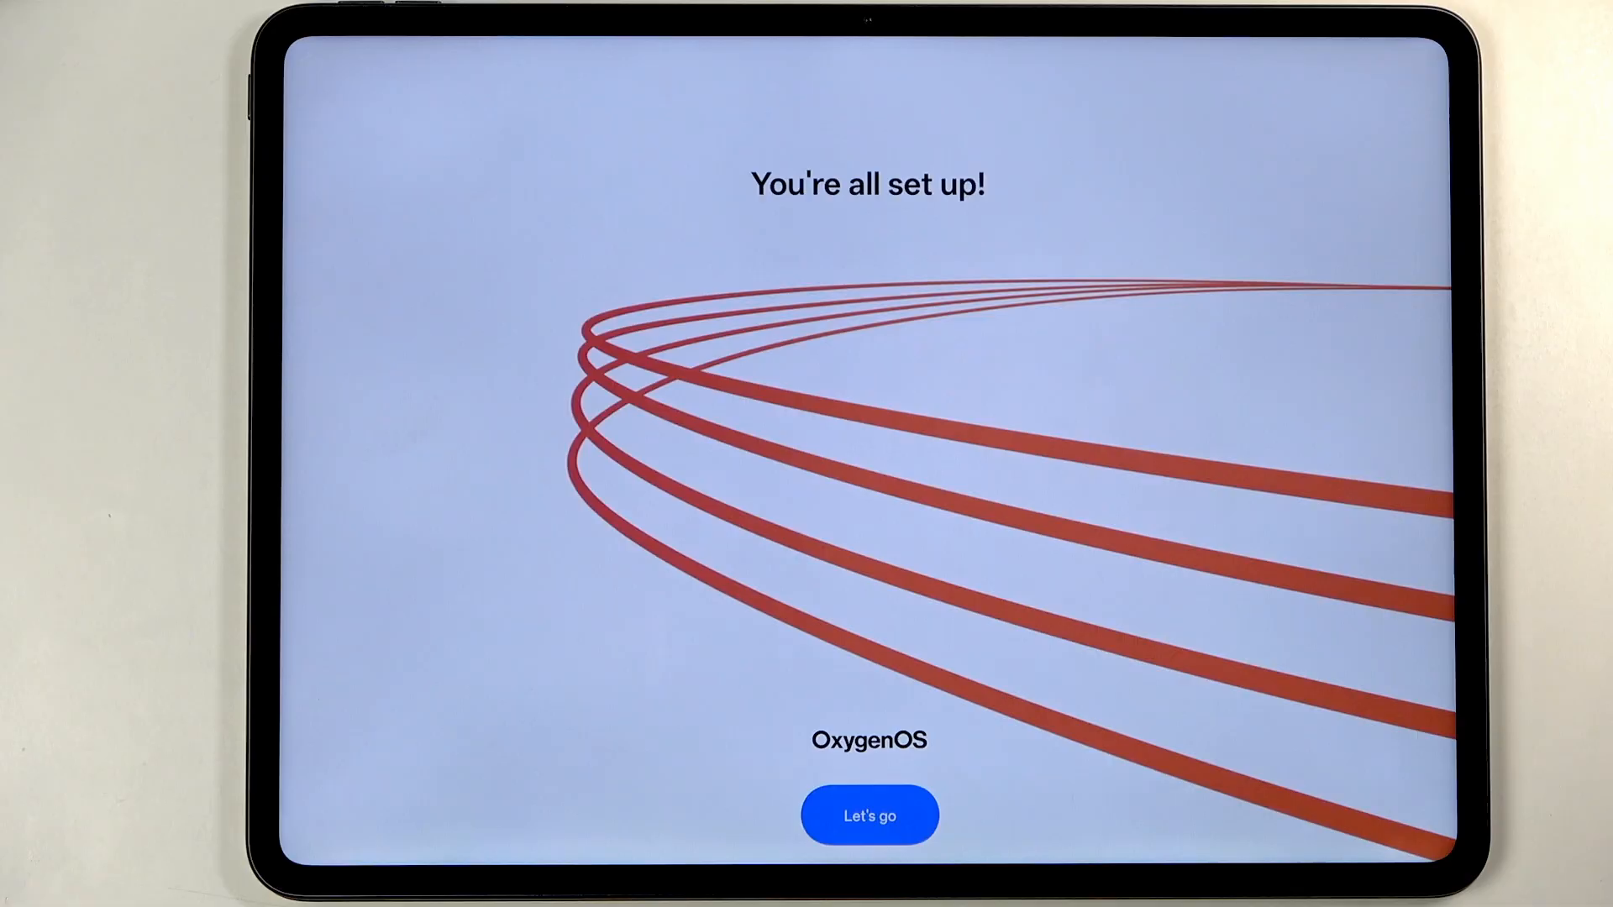
click(870, 815)
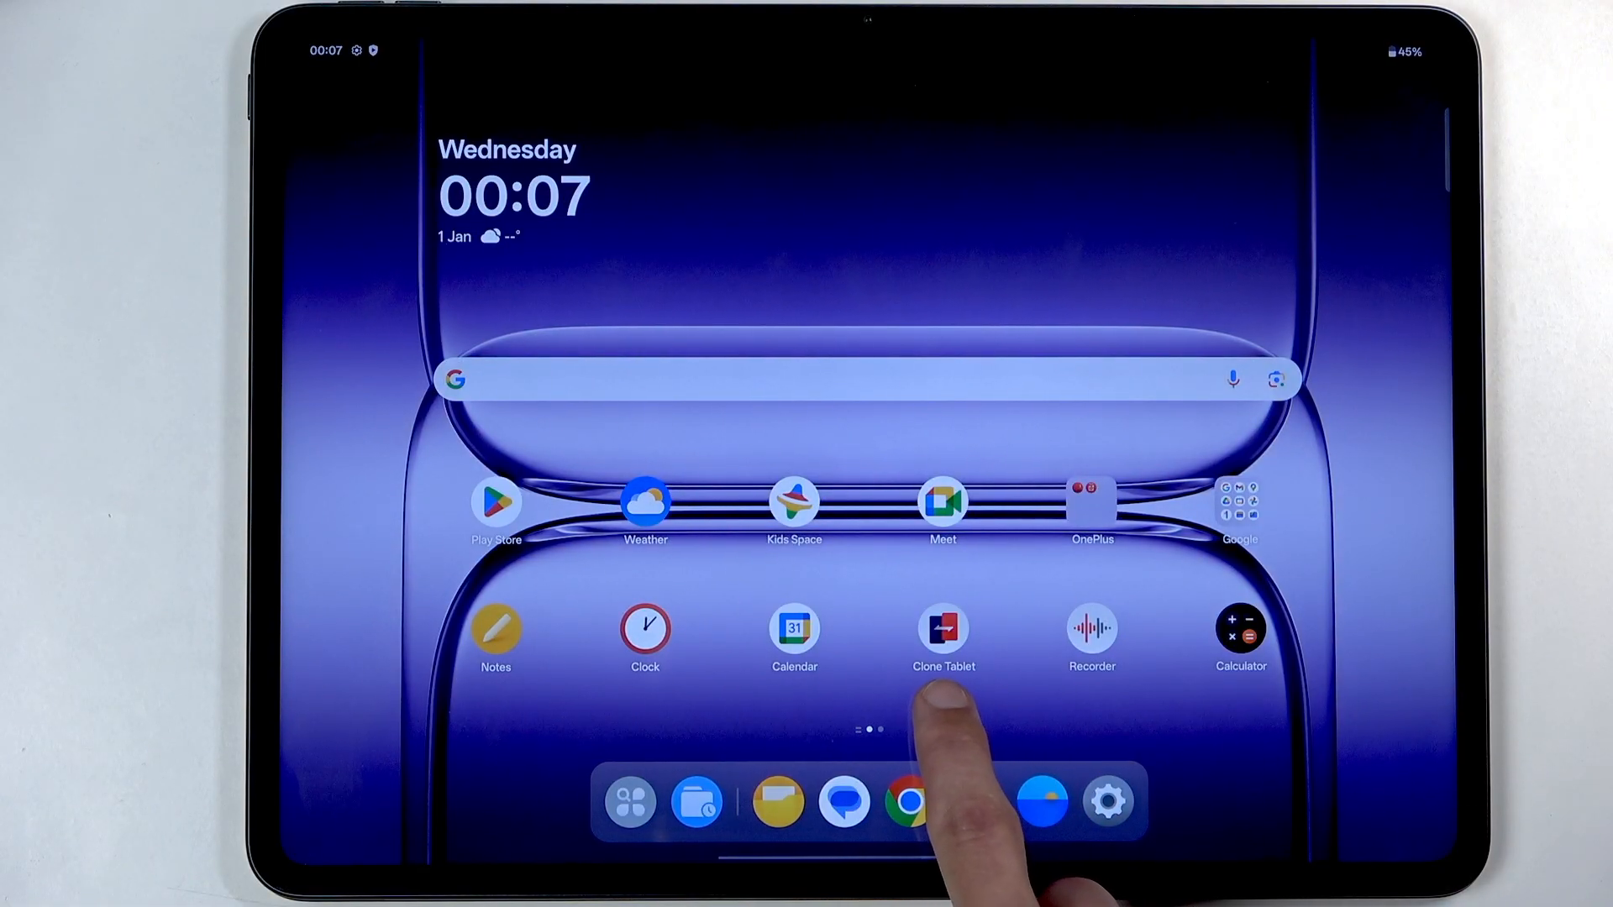
click(942, 629)
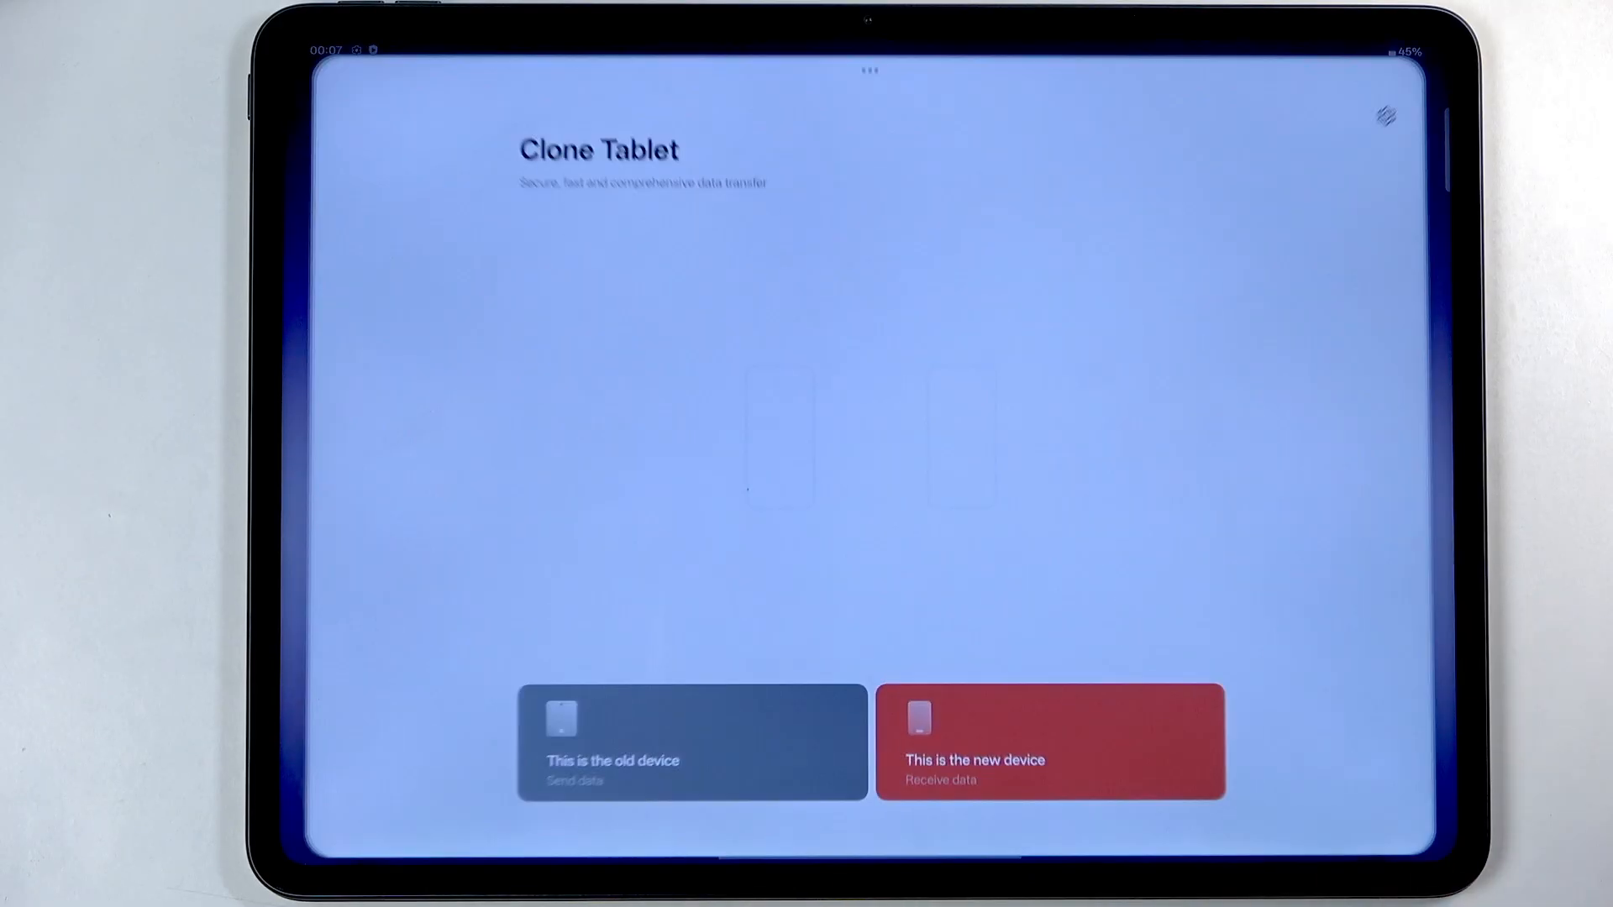